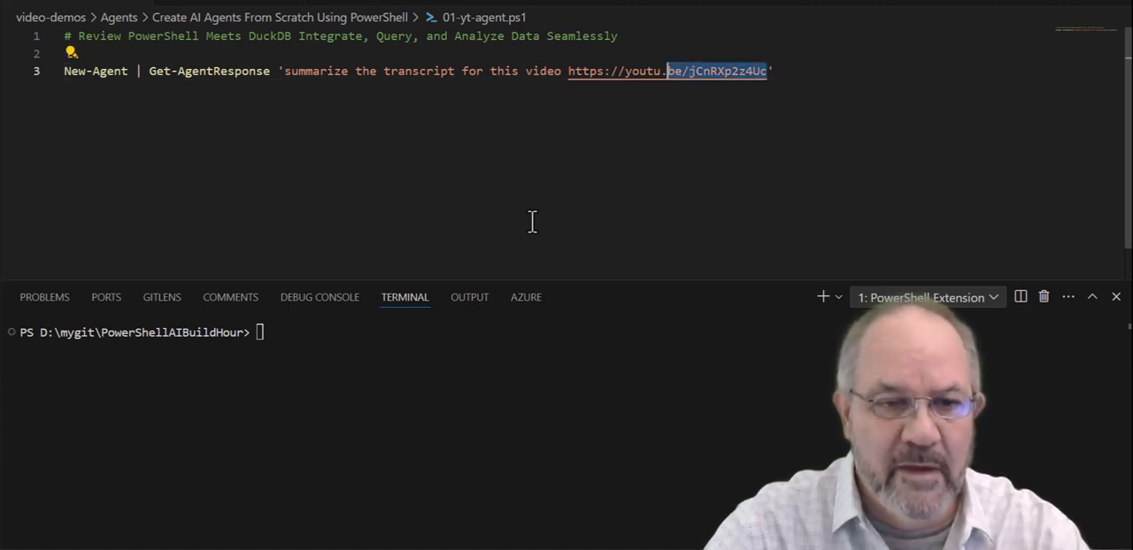
Highlight the YouTube video link in the first agent script's prompt
left_click_drag(672, 70, 283, 71)
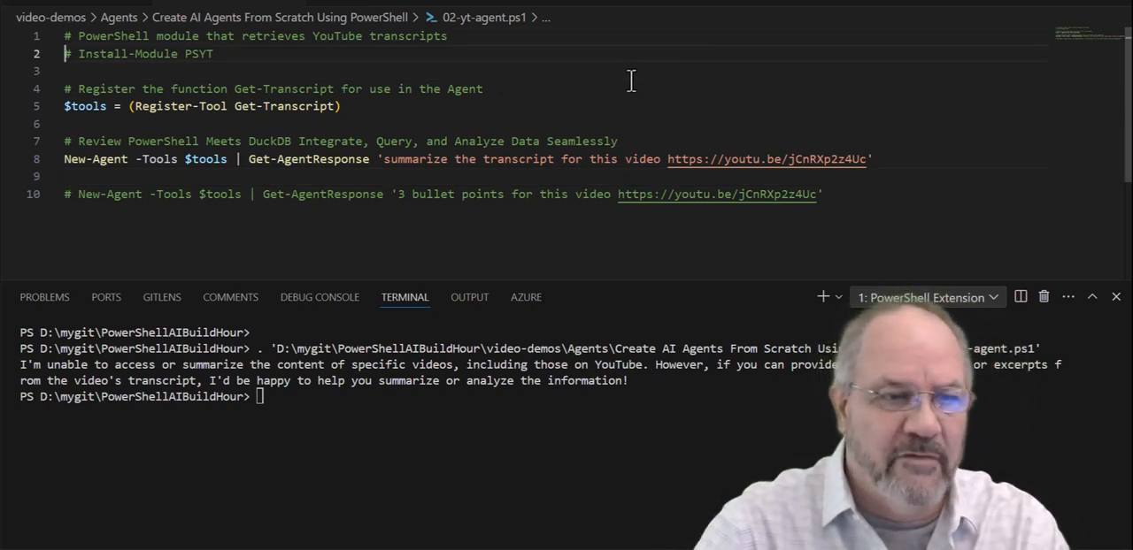
Point out the Get-Transcript registration line and the summary request line in 02-yt-agent.ps1
double_click(146, 53)
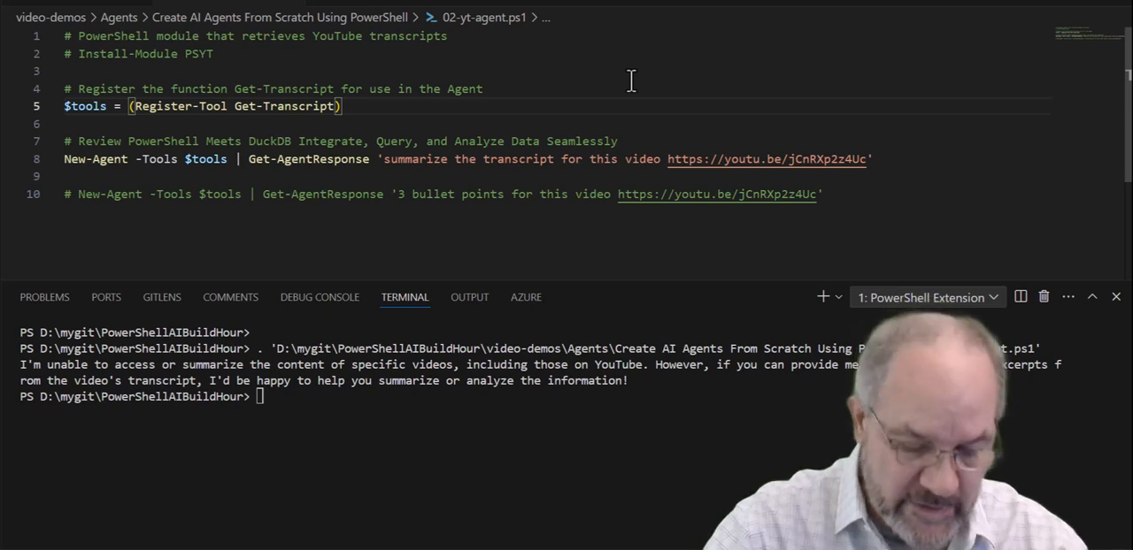
left_click(228, 89)
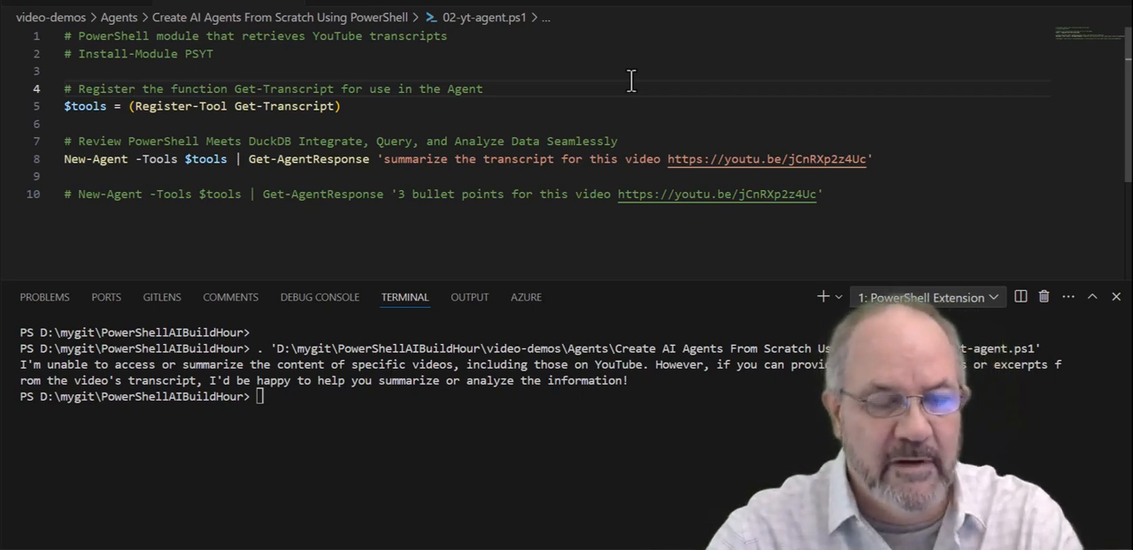
triple_click(202, 106)
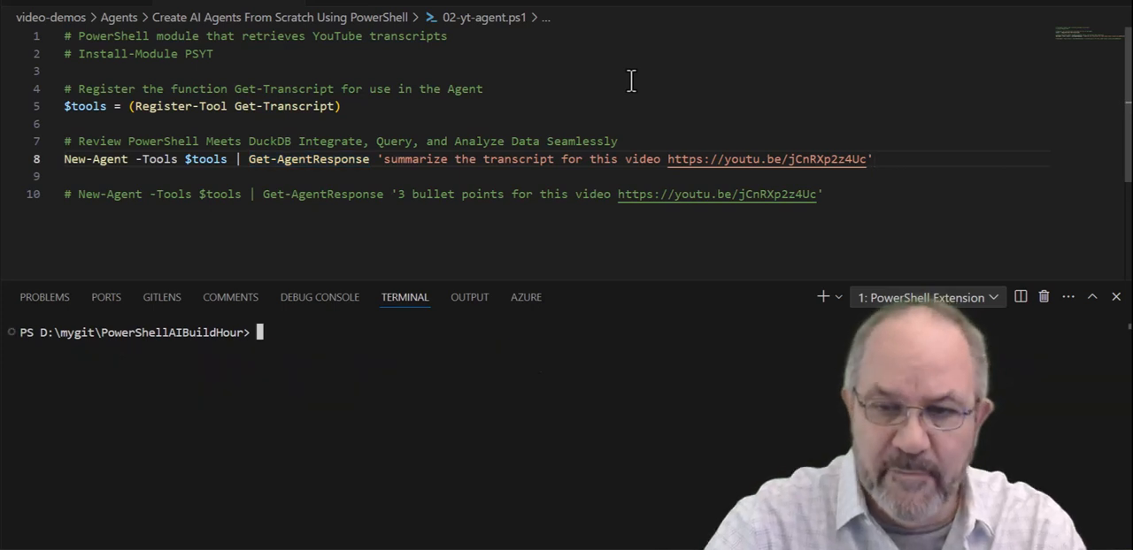
Run 02-yt-agent.ps1 with F5 and scroll through the PowerShell Meets DuckDB summary
key("F5")
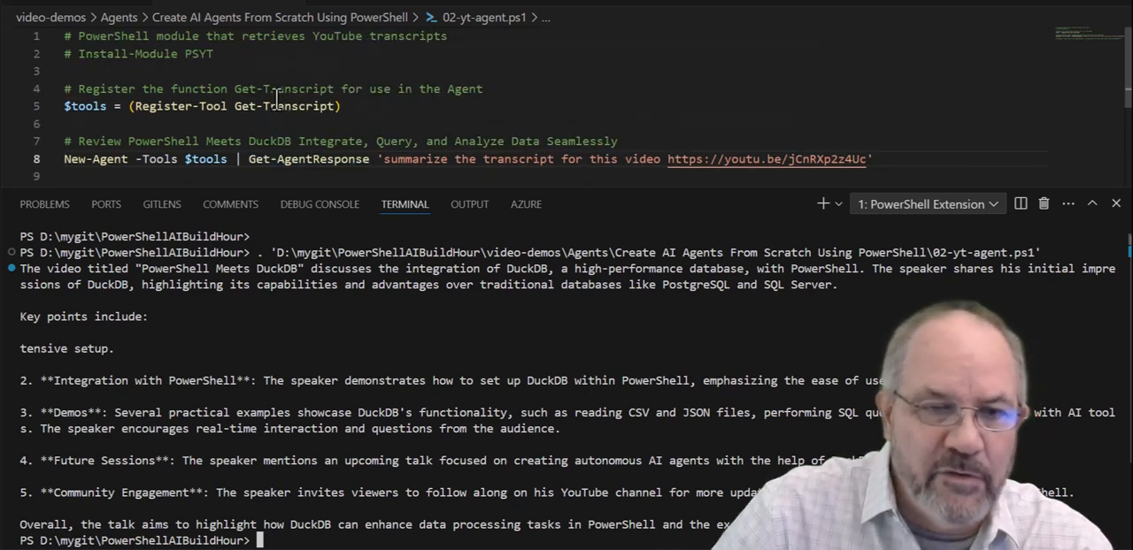
scroll("down", 3)
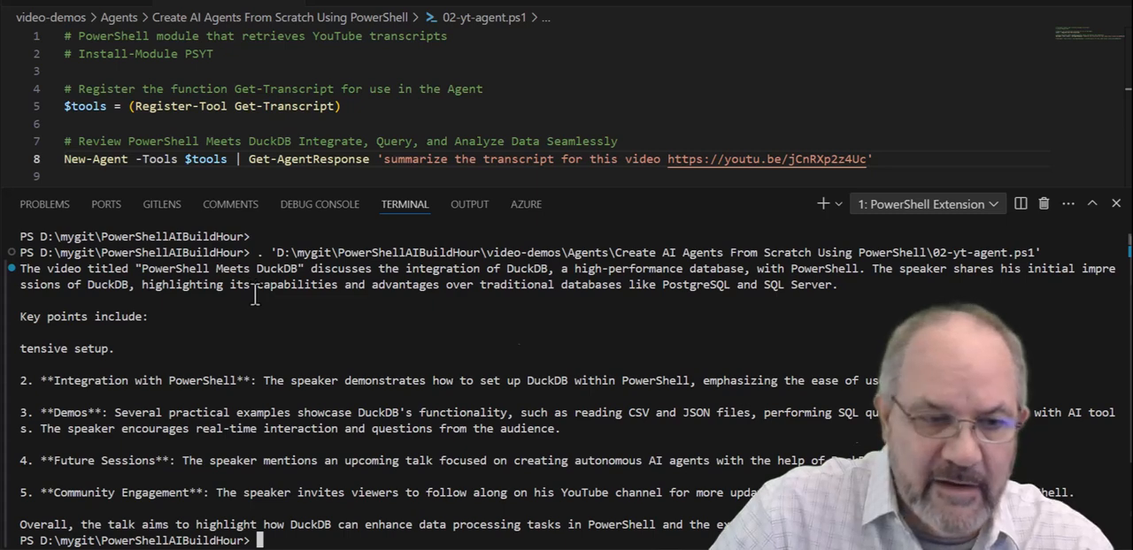
scroll("down", 3)
type("New-Agent -Tools $tools | Get-AgentResponse '3 bullet points for this video https://youtu.be/jCnRXp2z4Uc")
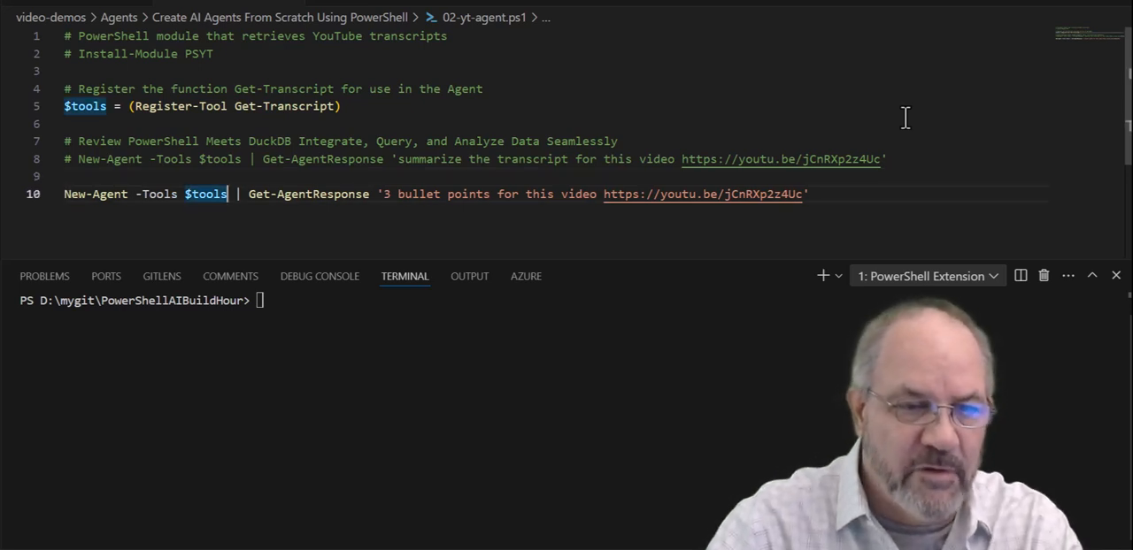
Add the -ShowToolCalls switch after $tools on the agent command
type("-ShowToolCalls")
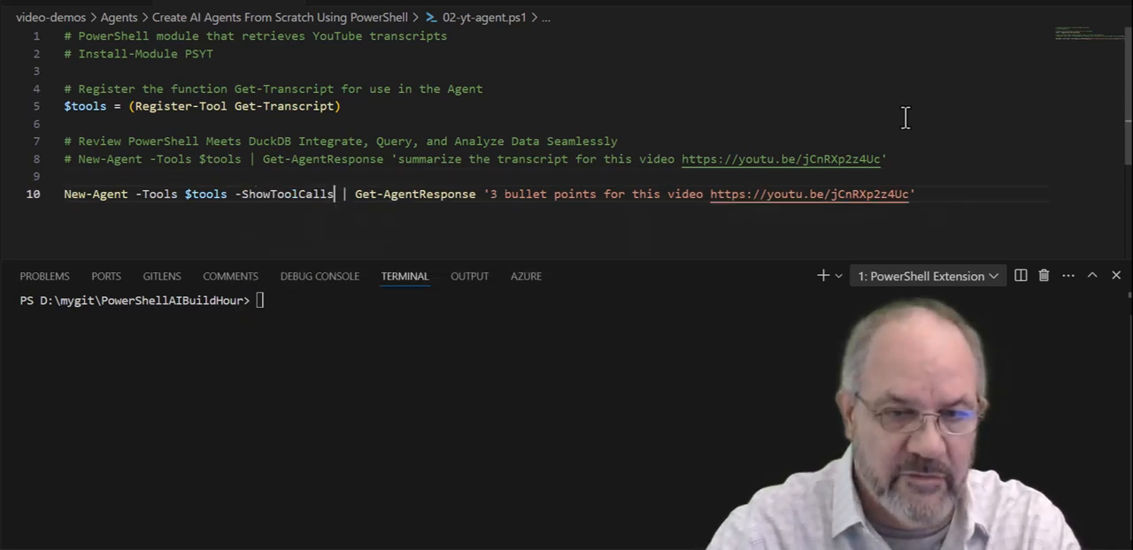